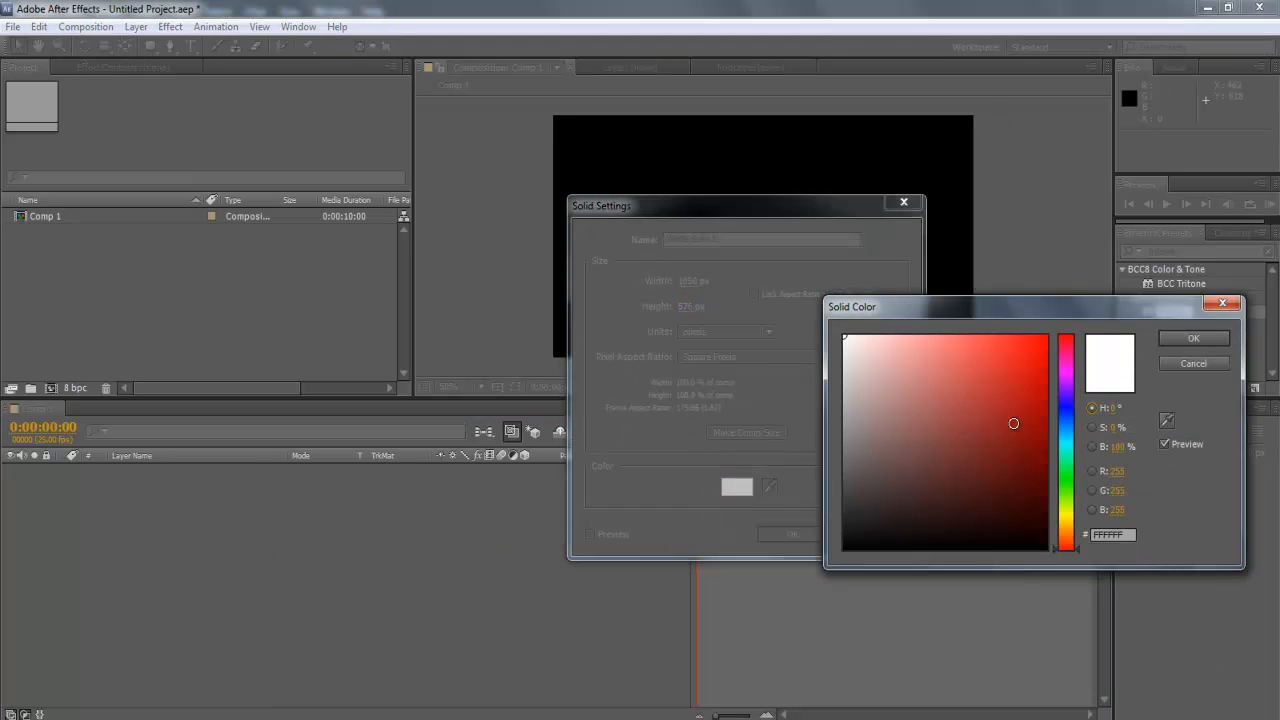
- Create a white (FFFFFF) solid layer filling the composition
click(1192, 336)
text(fracta)
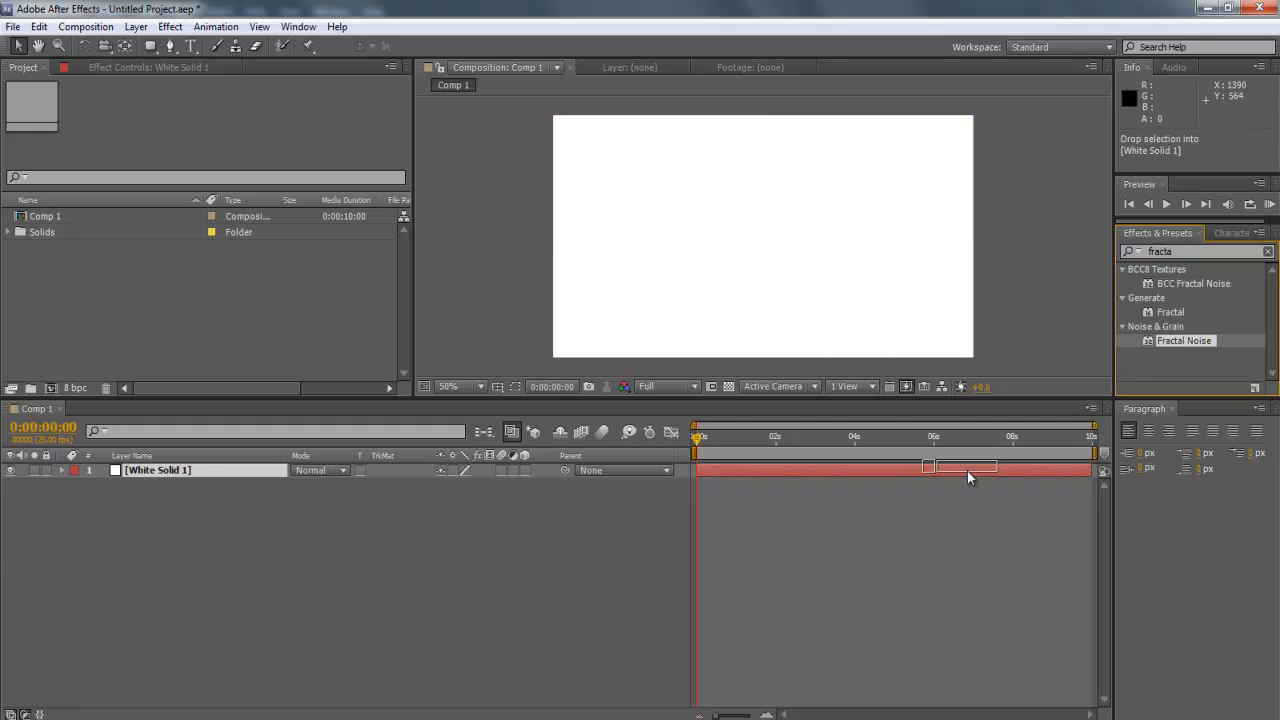
- Apply Fractal Noise to the white solid, followed by Wave Warp and Tritone
double_click(1184, 340)
text(triton)
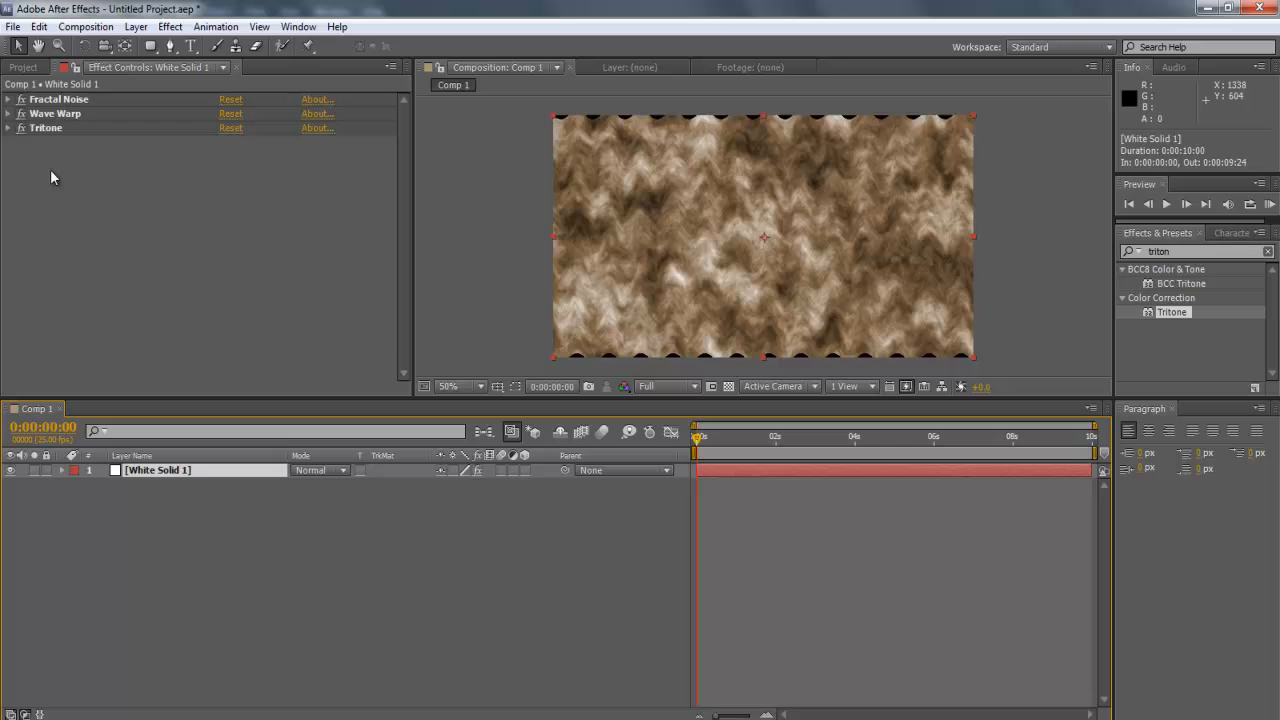
- Set Fractal Noise to inverted Turbulent Basic with Clip overflow for a high-contrast pattern
click(12, 100)
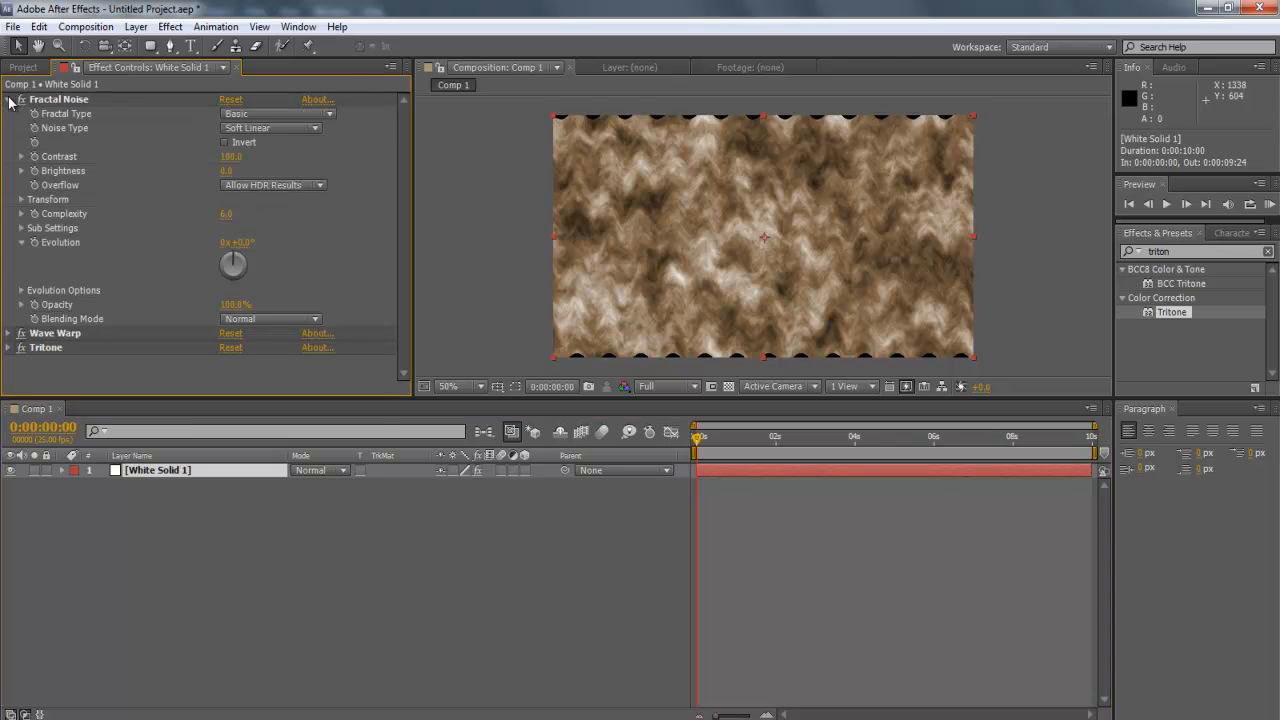
click(276, 112)
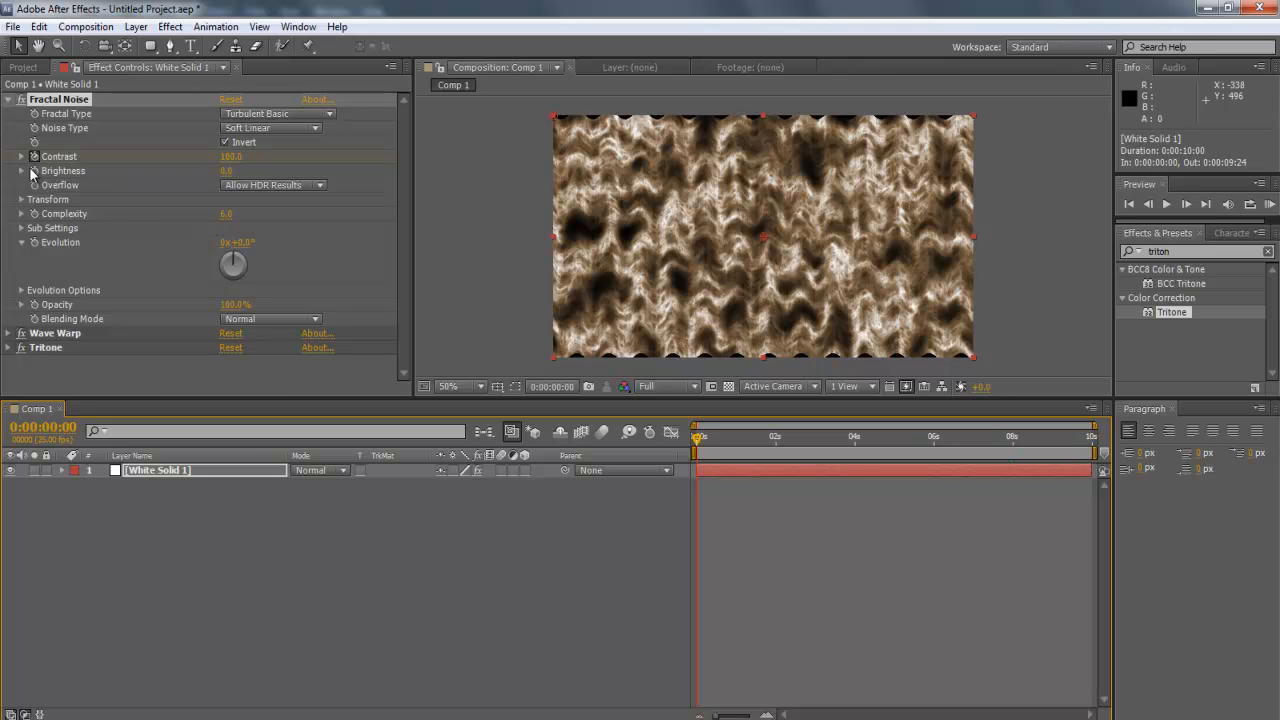
click(272, 184)
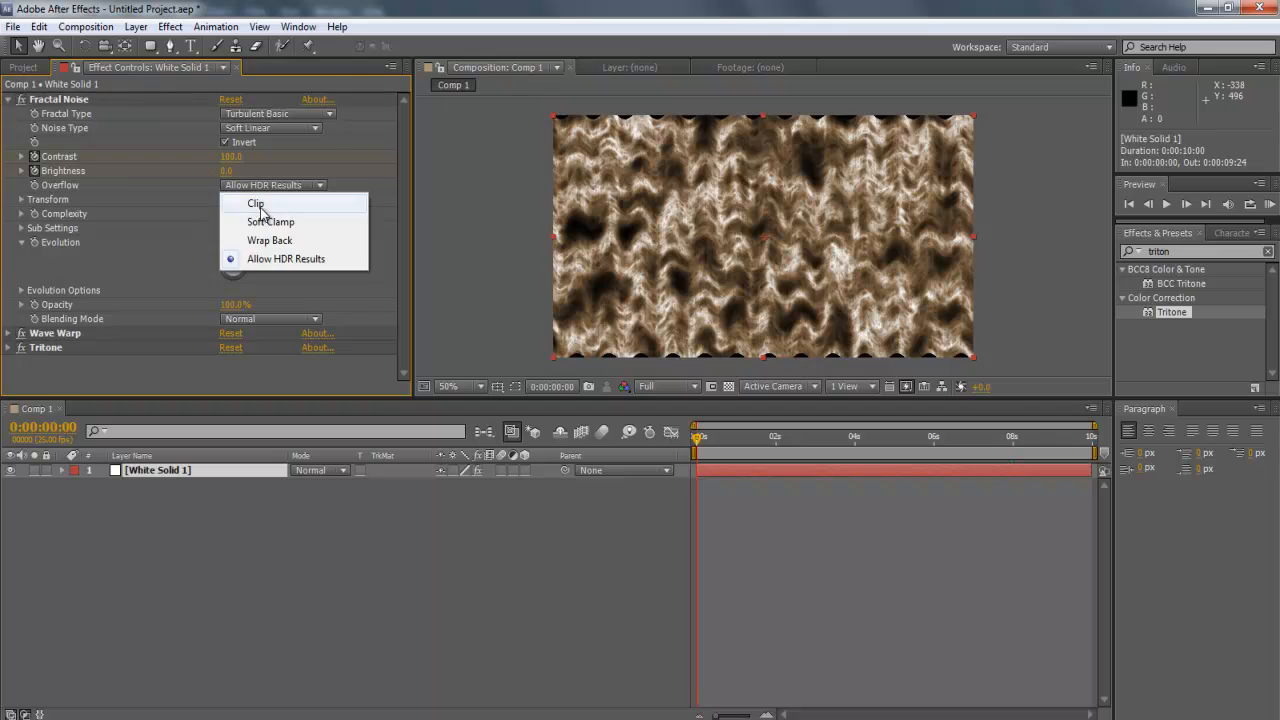
click(256, 204)
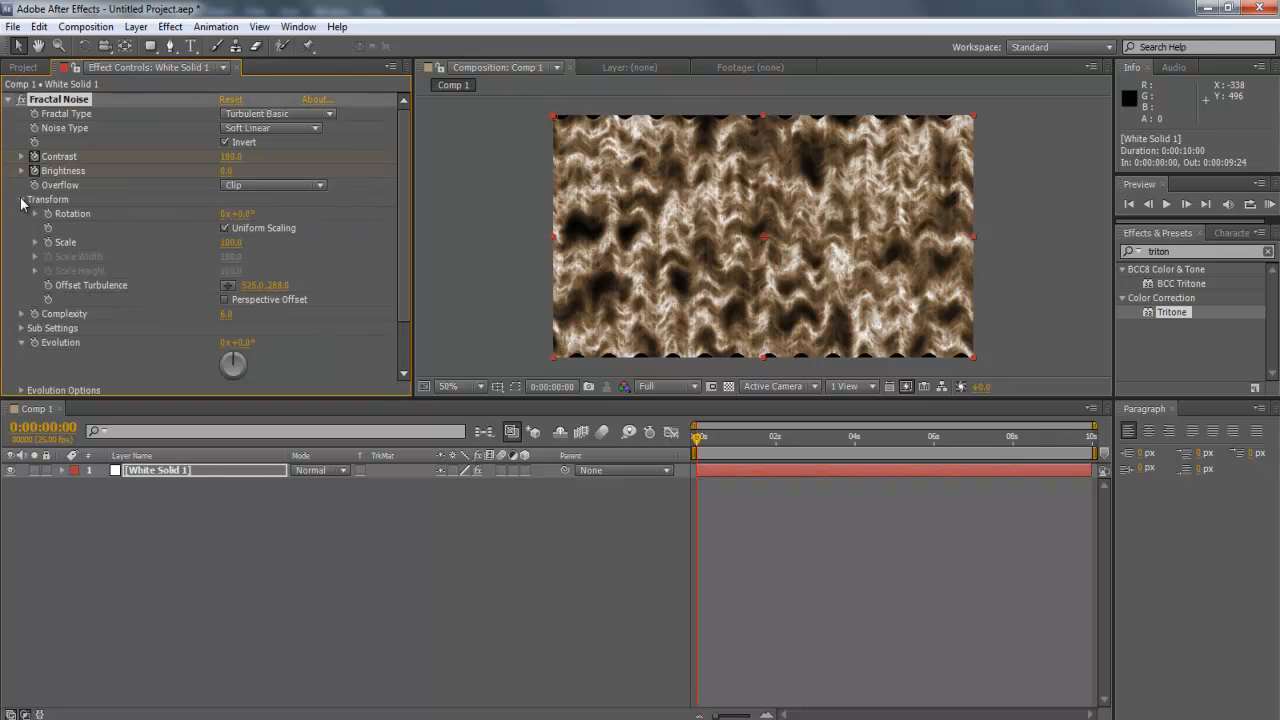
- Edit the noise rotation, disable Uniform Scaling and stretch Scale Height into vertical streaks
click(244, 212)
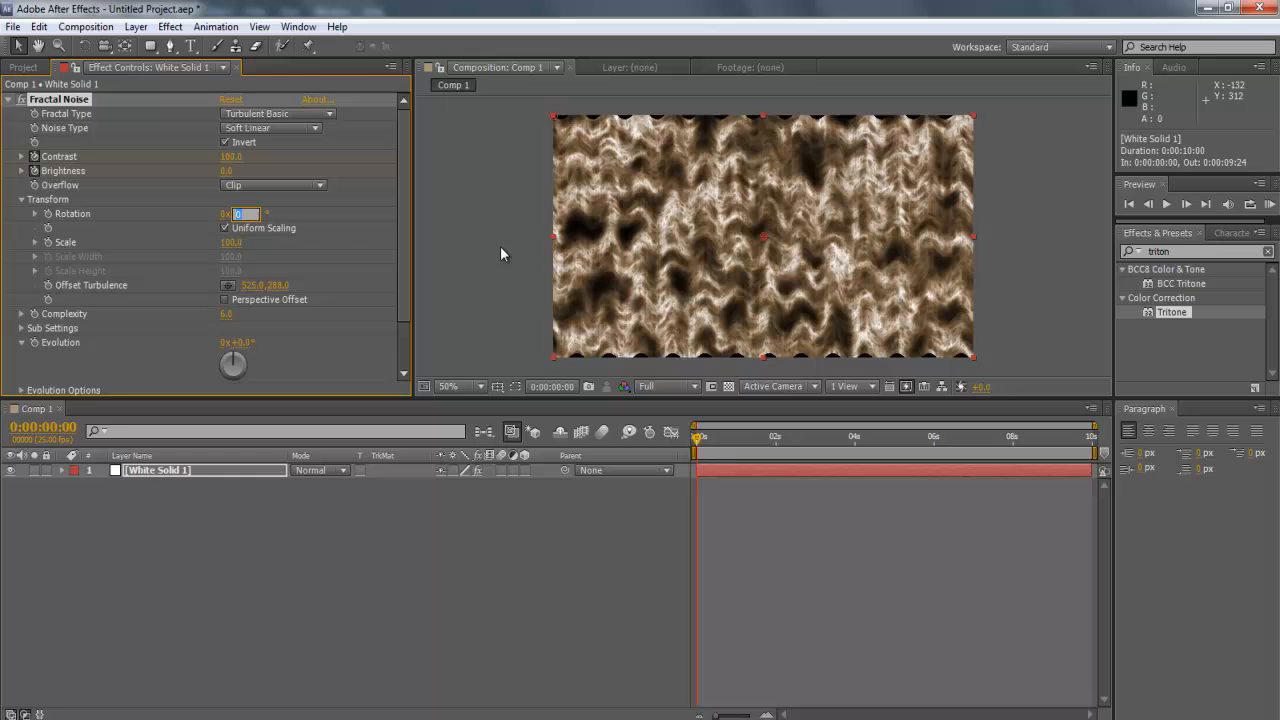
click(224, 228)
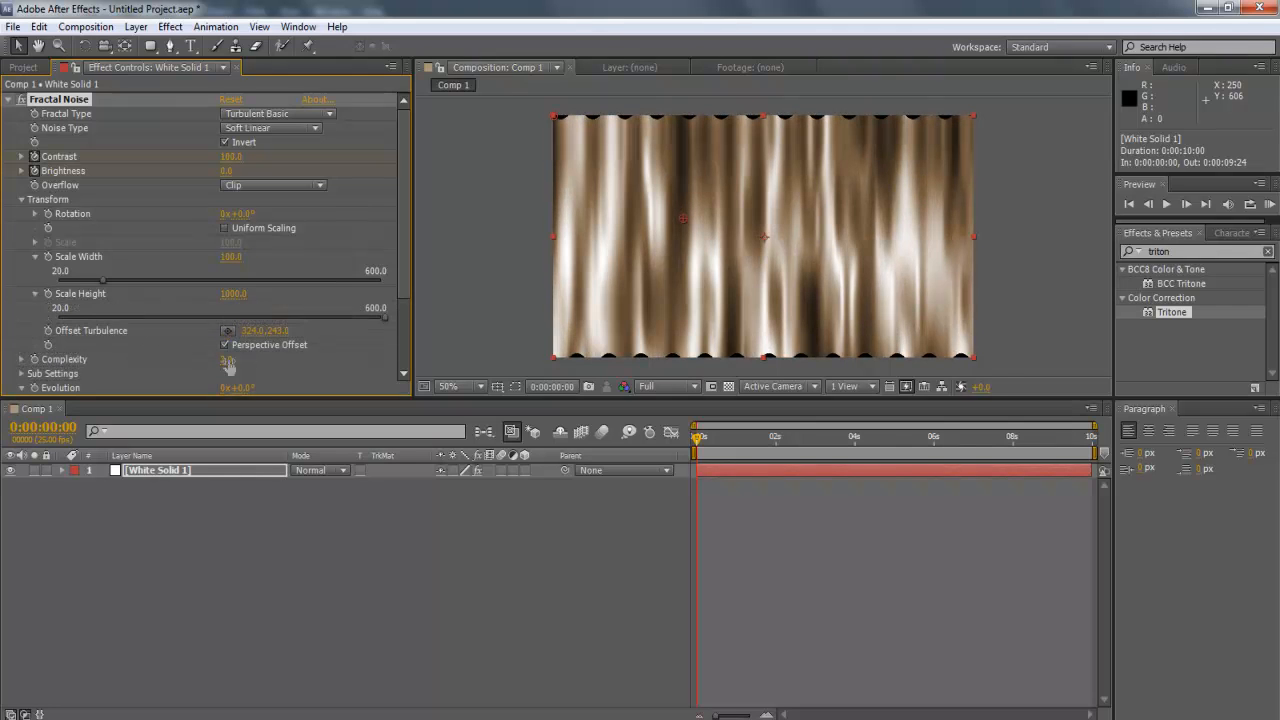
scroll(down, 3)
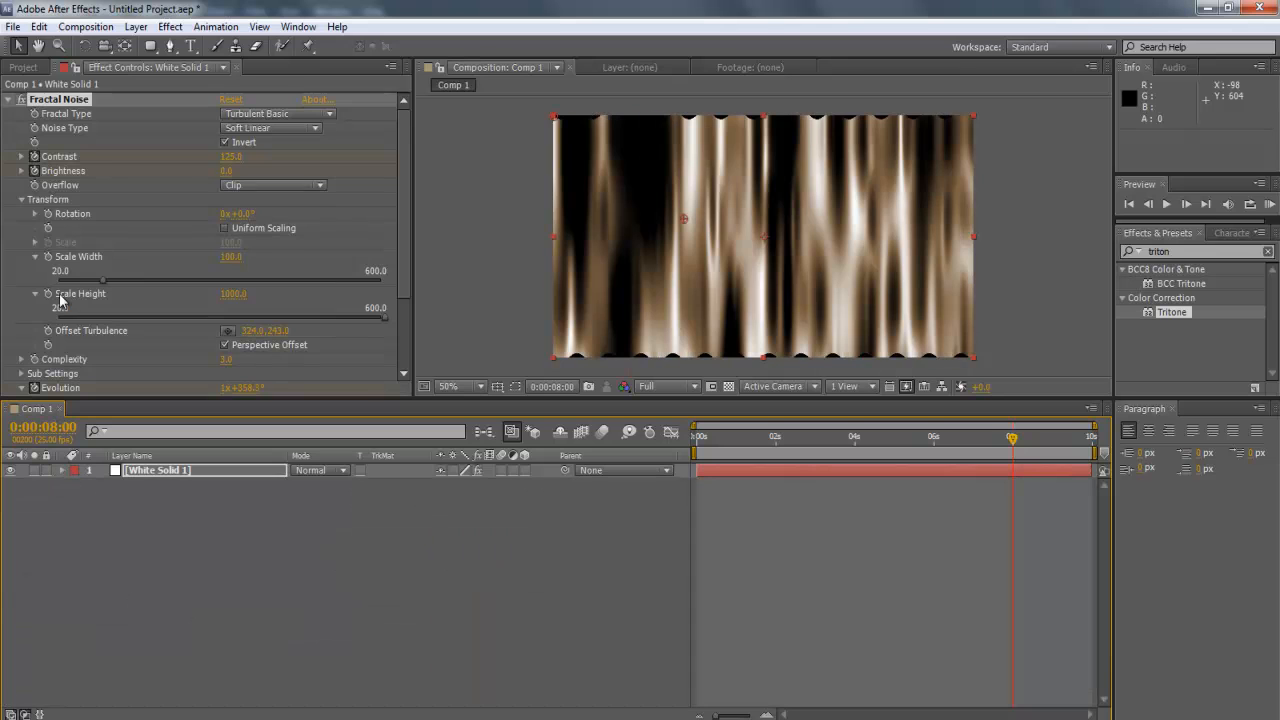
- Keyframe Evolution from the start to about 8 seconds to animate the streaks
scroll(down, 3)
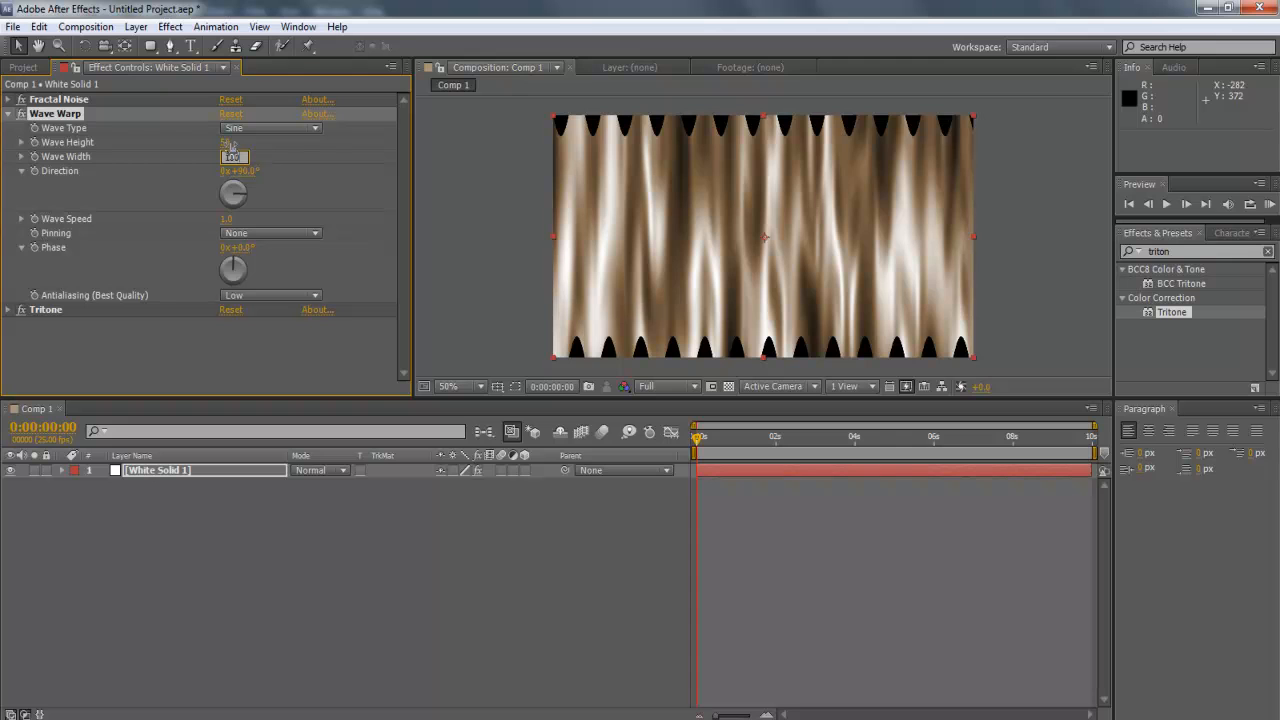
- Retune Wave Warp direction and phase, pin All Edges, and collapse the layer's properties
click(240, 172)
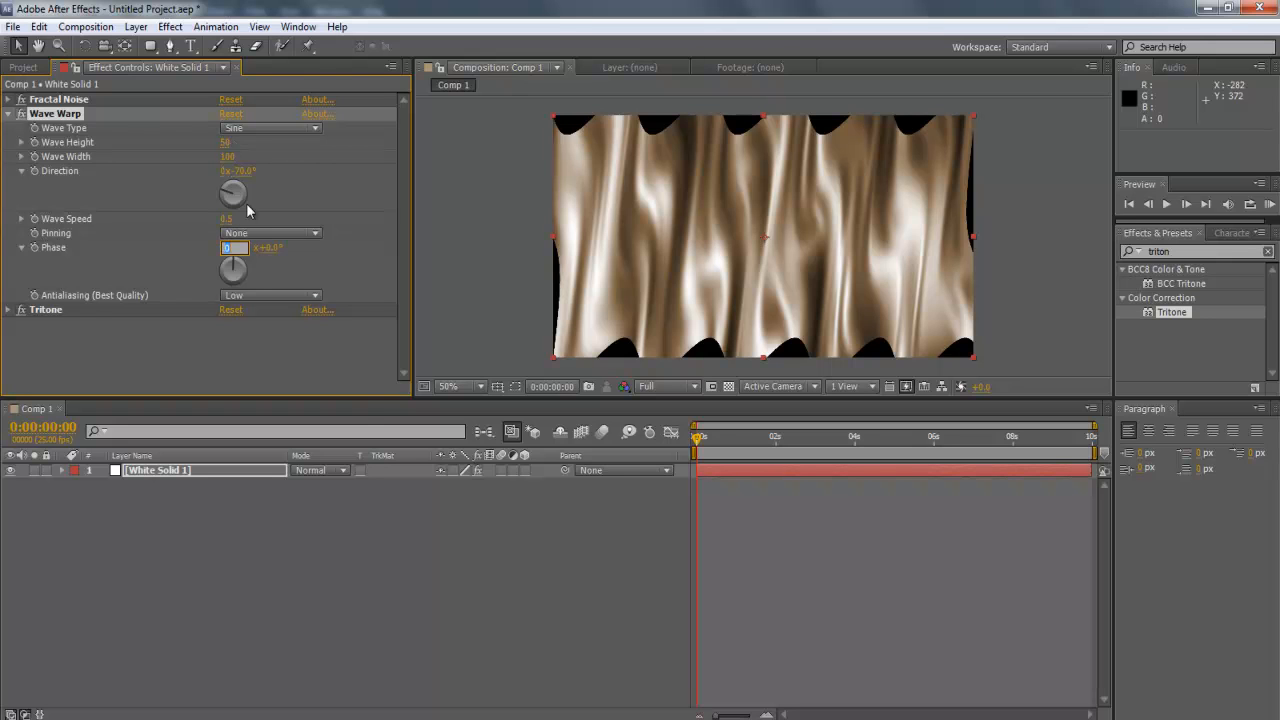
click(270, 232)
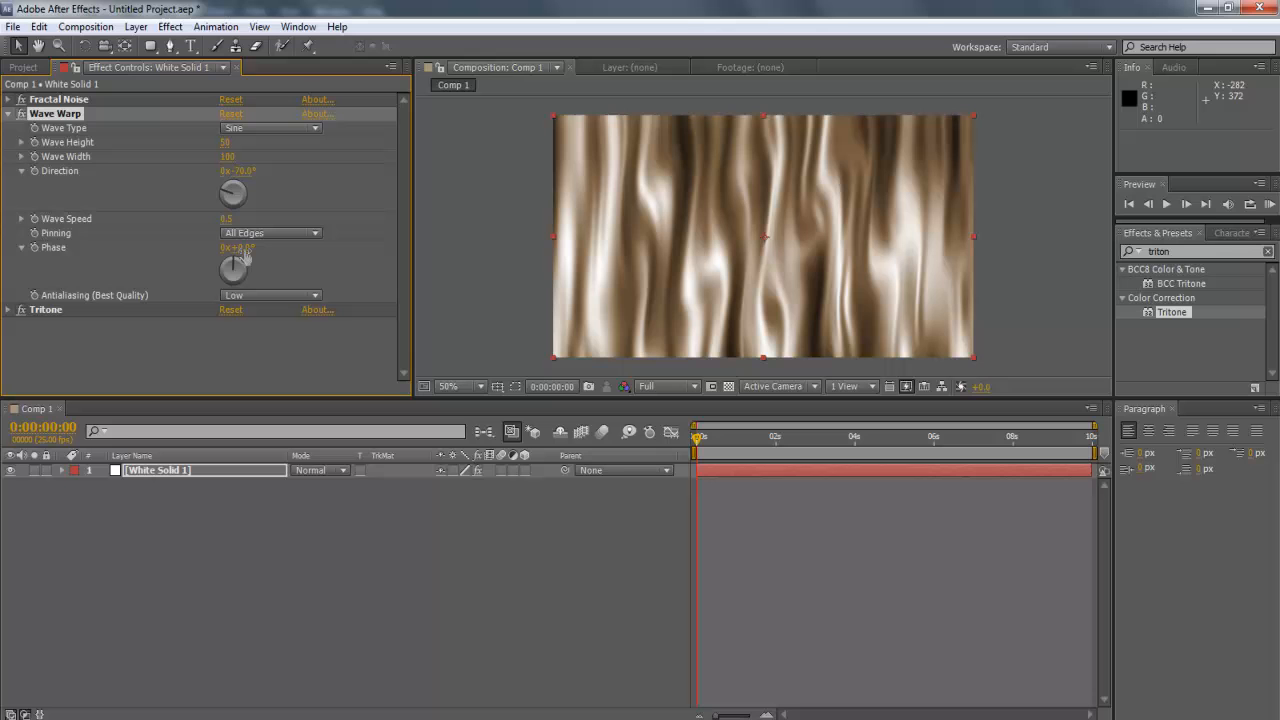
click(88, 472)
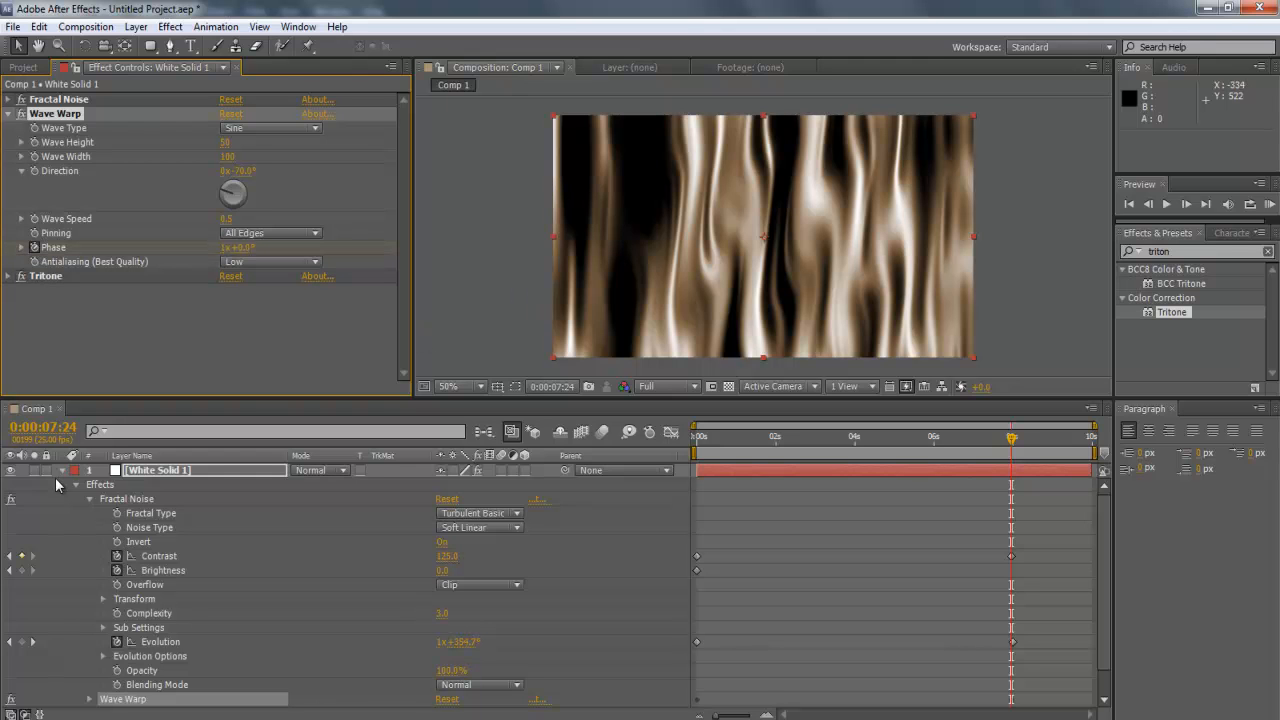
click(74, 470)
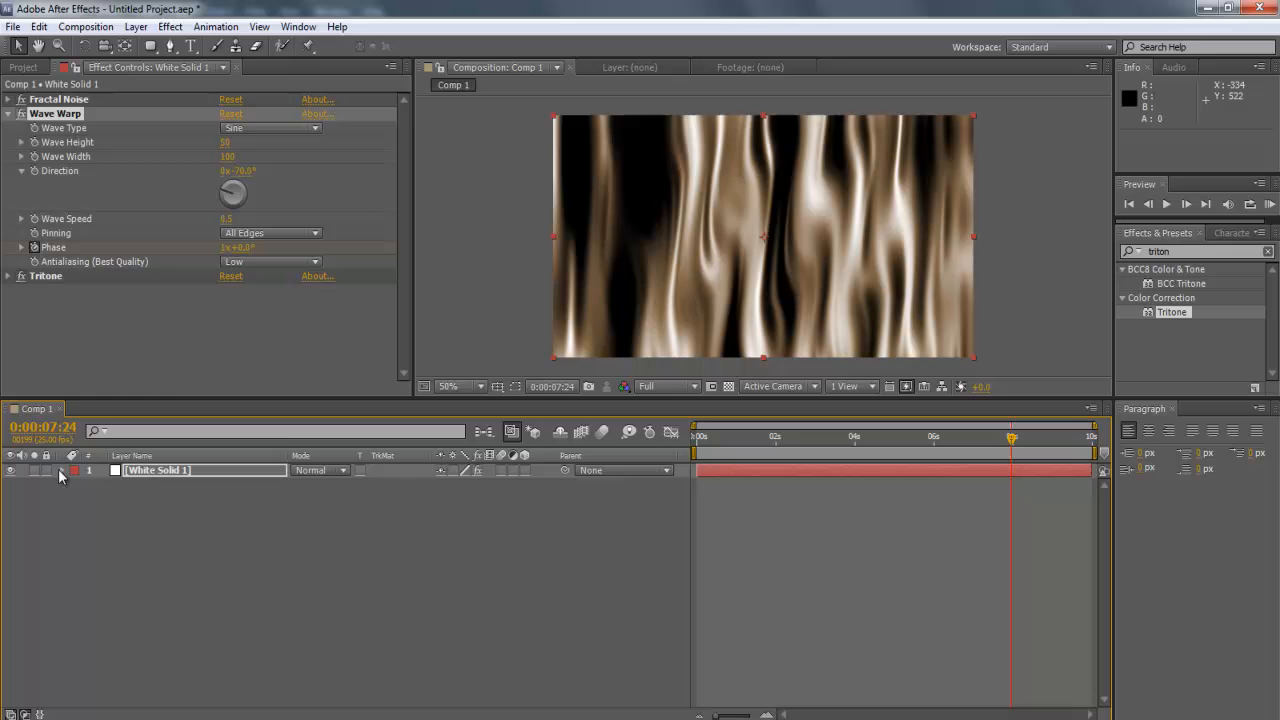
- Set Tritone's Midtones to grey in the colour picker
click(12, 124)
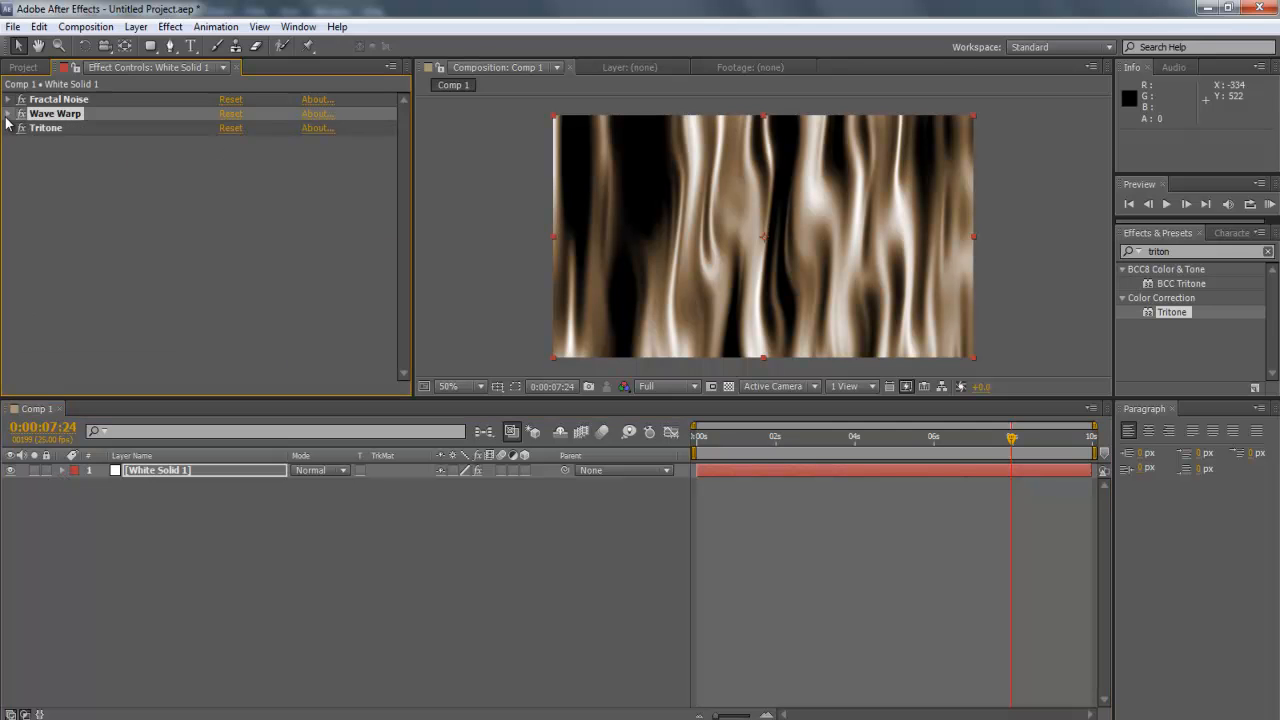
click(228, 156)
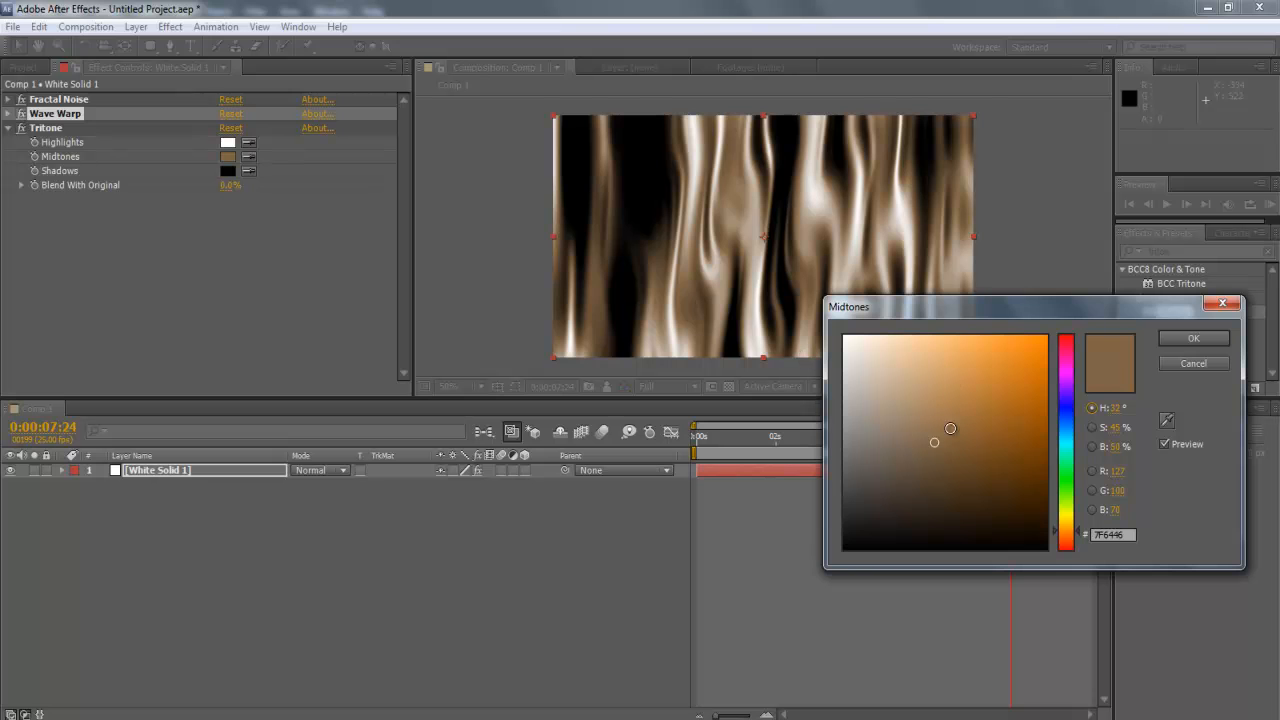
click(1192, 364)
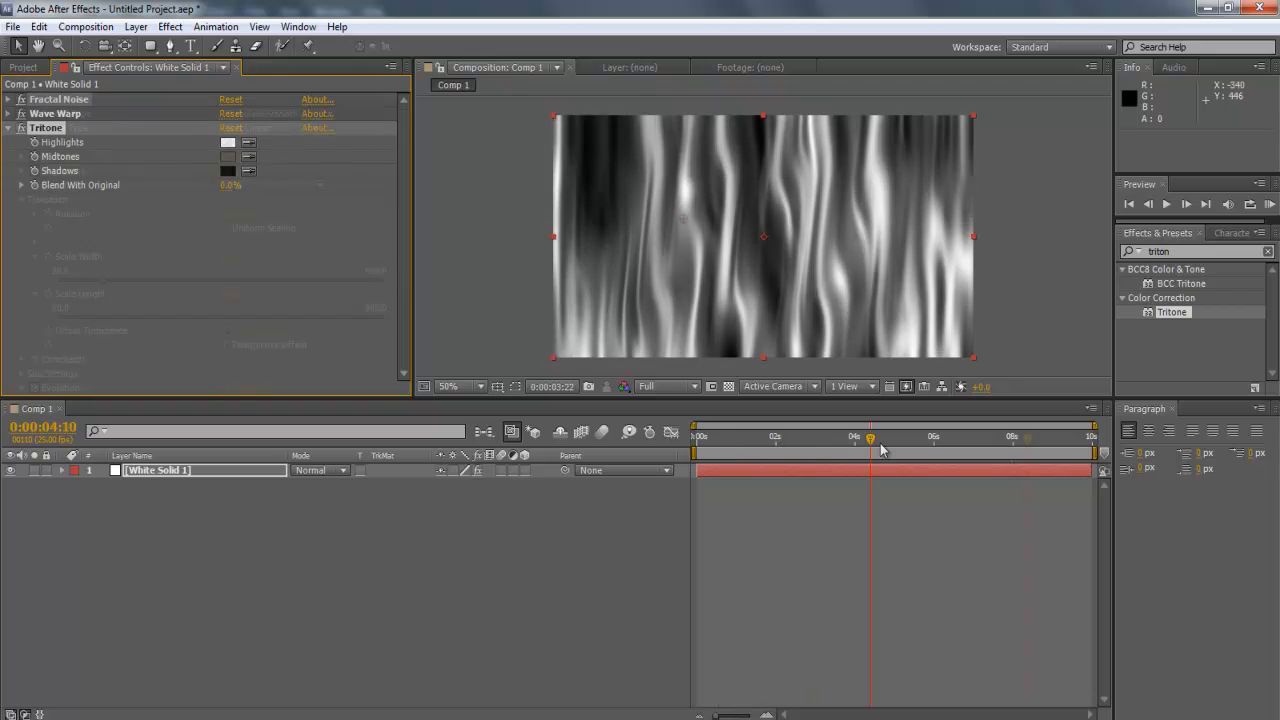
- Switch Fractal Noise to Turbulent Sharp and scrub the timeline to preview the smoky streaks
click(278, 112)
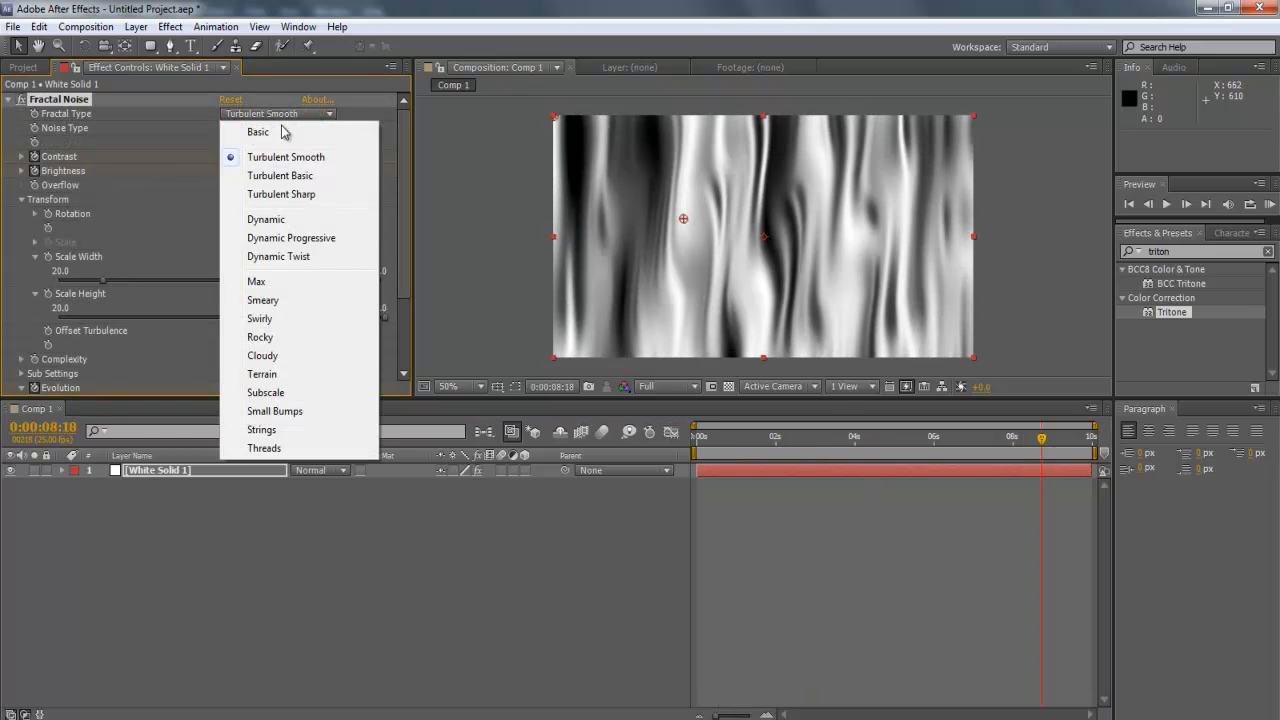
click(280, 194)
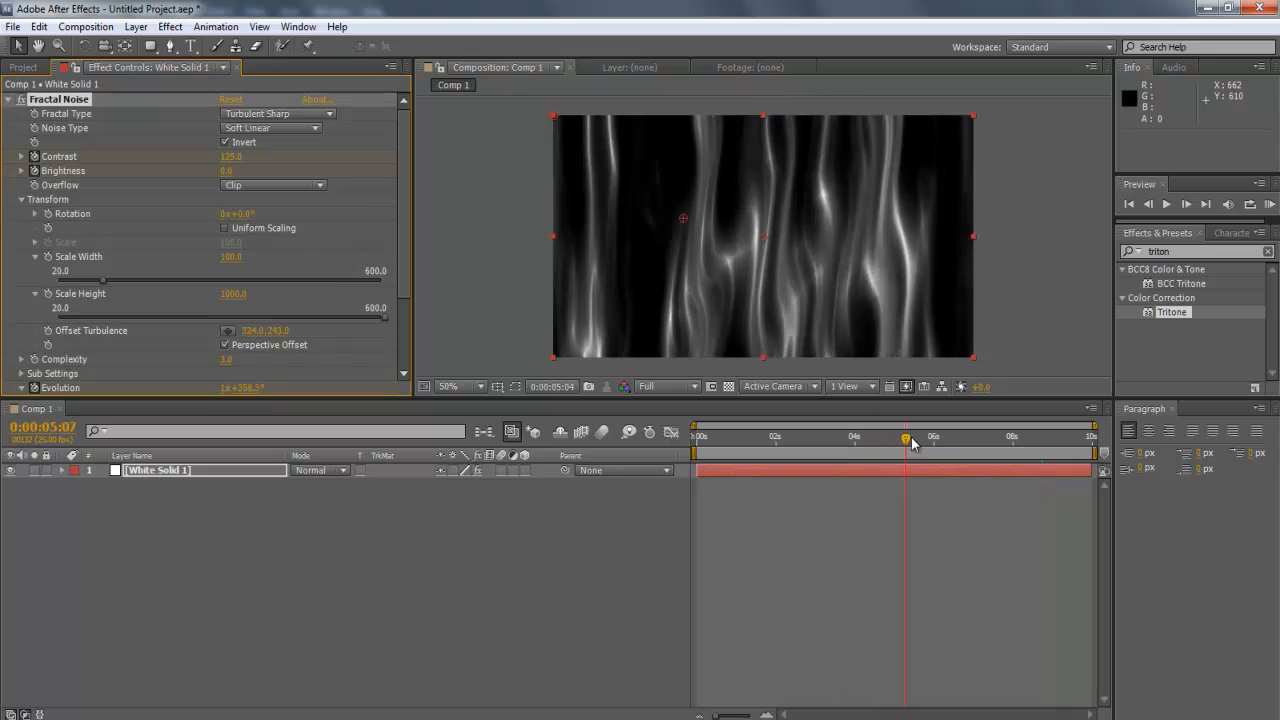
drag(904, 438, 1052, 438)
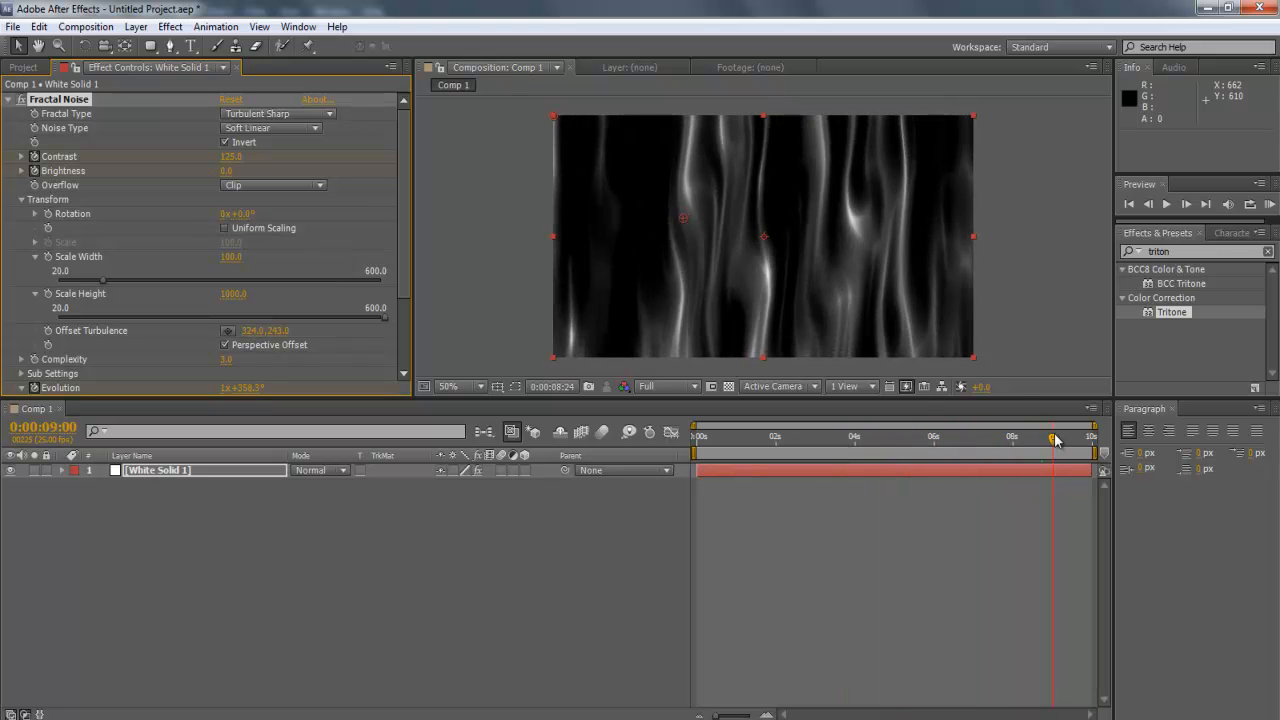